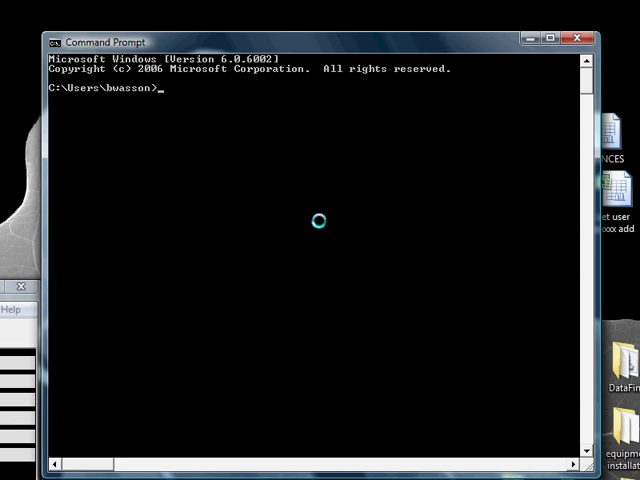
- Run ipconfig to list every adapter's IP address, subnet mask and default gateway
{"action": "type", "text": "ipconfig"}
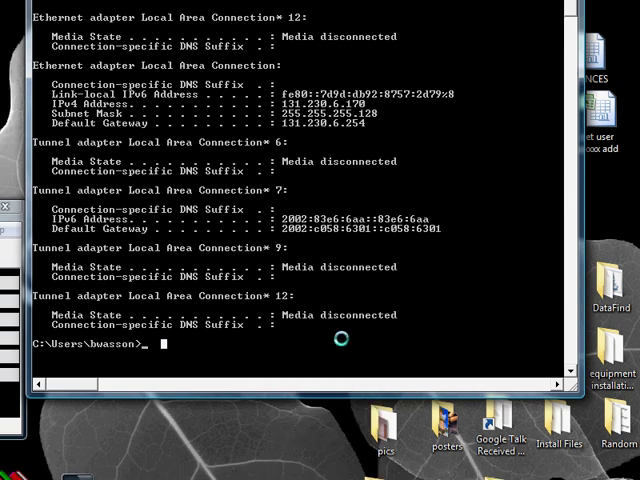
- Rerun ipconfig, mark the IPv4 address lines in the output, and begin another ipconfig command
{"action": "type", "text": "ipconfig"}
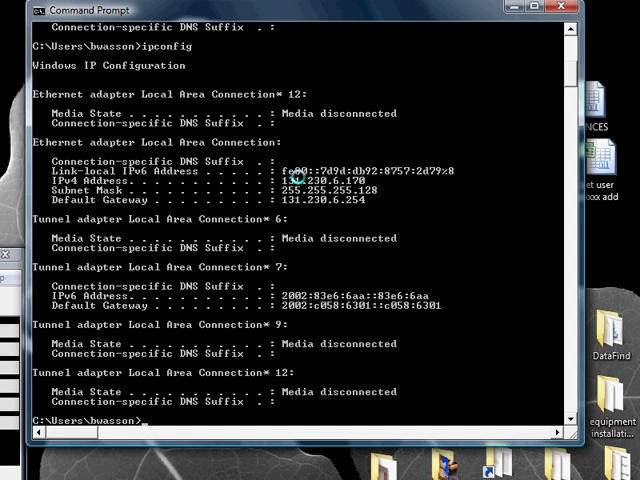
{"action": "right_click", "coordinate": [290, 184]}
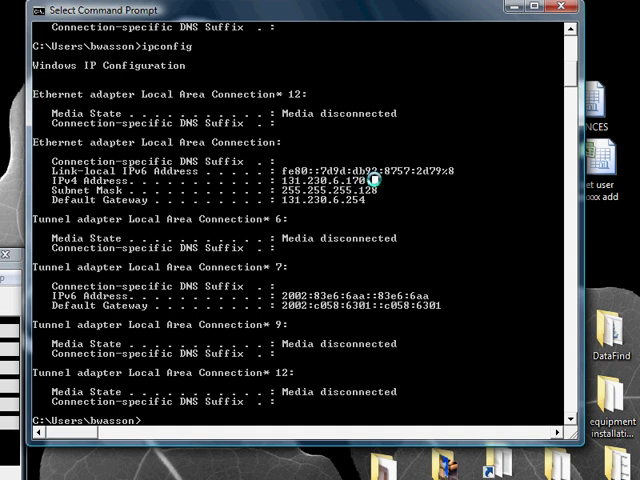
{"action": "left_click_drag", "start_coordinate": [284, 190], "coordinate": [372, 190]}
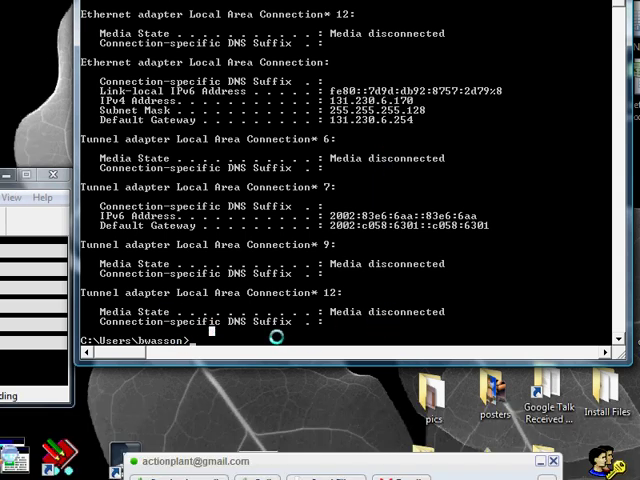
{"action": "type", "text": "ipo"}
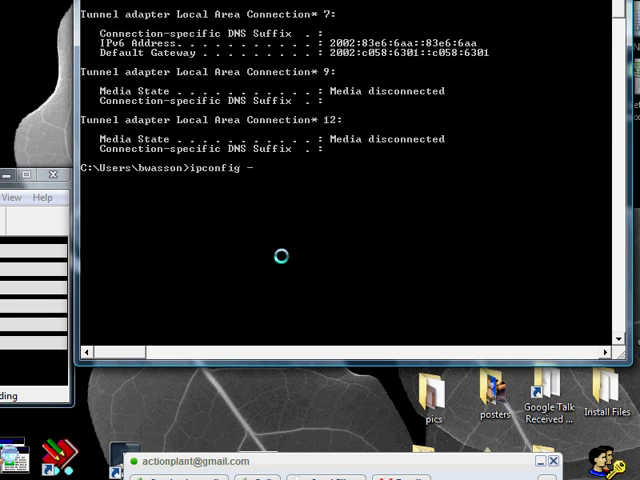
- Run ipconfig -release (correcting the mistyped switch), which reports elevation is required, then start ipconfig -renew
{"action": "type", "text": "release"}
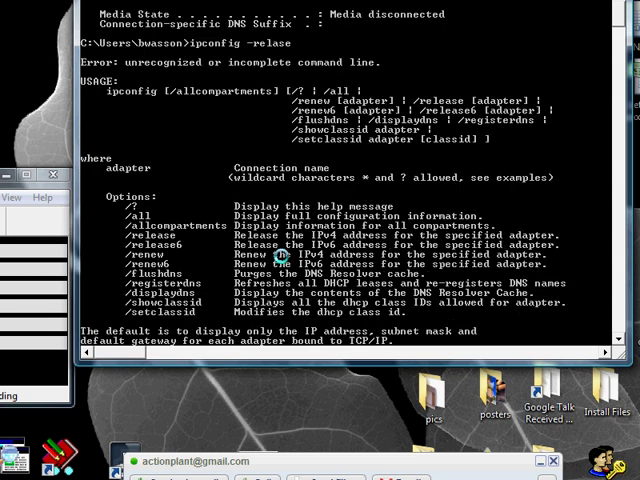
{"action": "scroll", "scroll_direction": "down", "scroll_amount": 3}
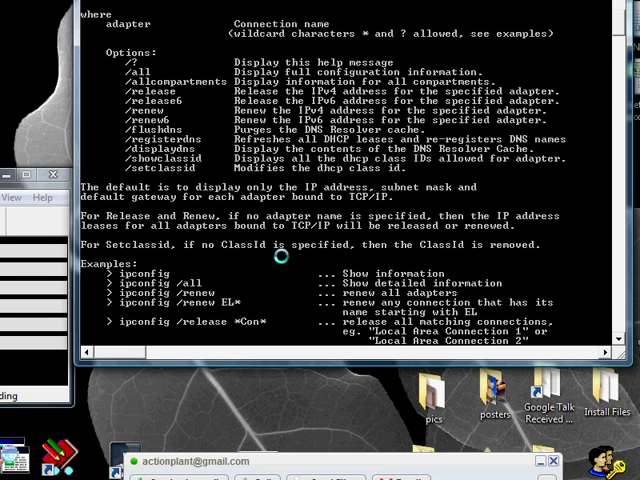
{"action": "type", "text": "ipconfig -relase"}
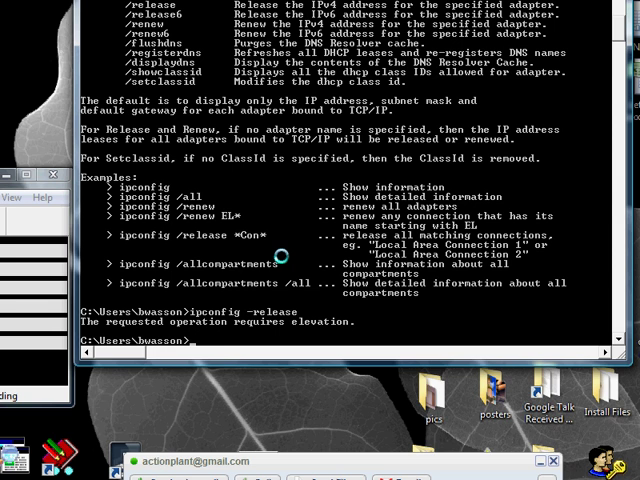
{"action": "type", "text": "ipconfig -rele"}
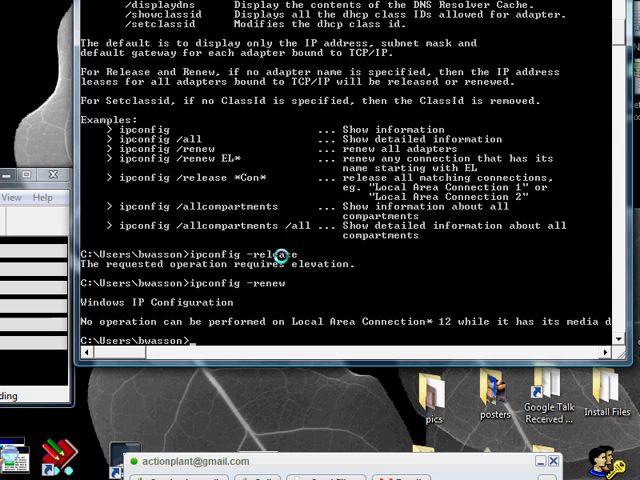
{"action": "type", "text": "ipconf"}
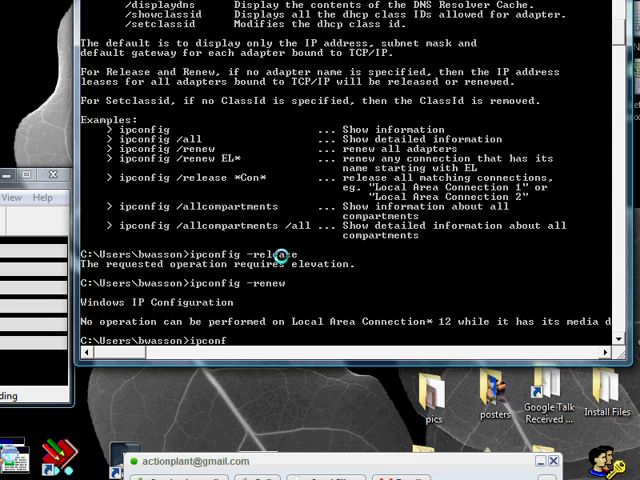
- Run ipconfig -renew and review the refreshed IPv4 address, subnet mask, gateway and IPv6 tunnel addresses
{"action": "key", "text": "Return"}
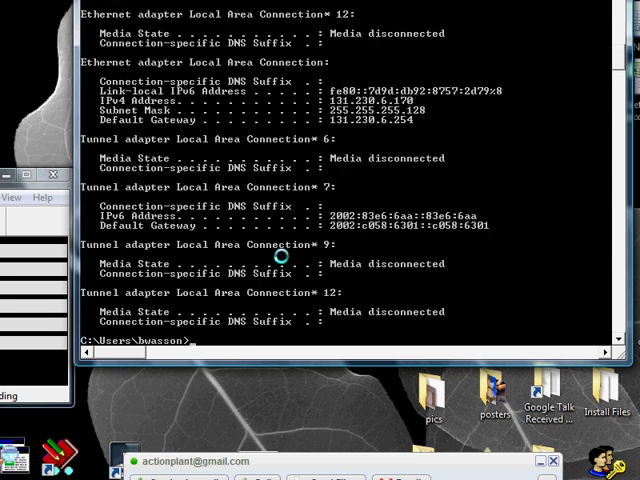
{"action": "type", "text": "ipconfig -release"}
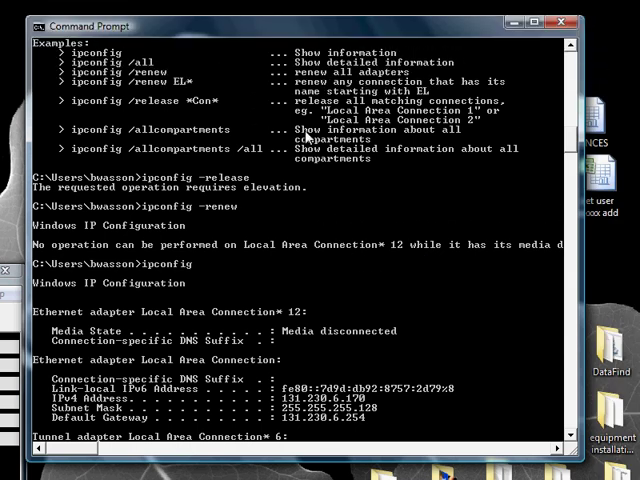
{"action": "scroll", "scroll_direction": "down", "scroll_amount": 3}
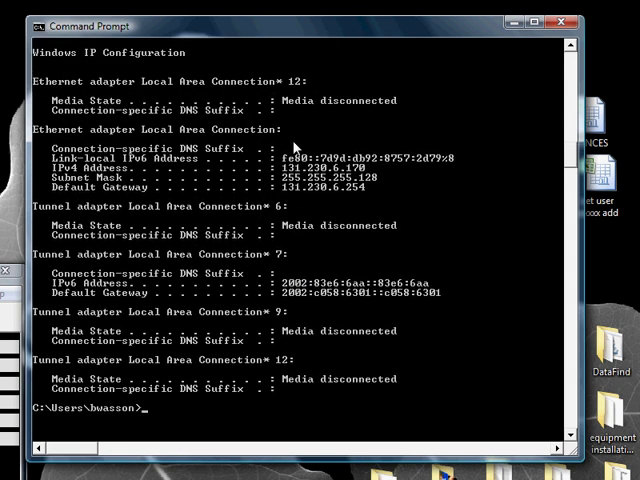
{"action": "scroll", "scroll_direction": "down", "scroll_amount": 3}
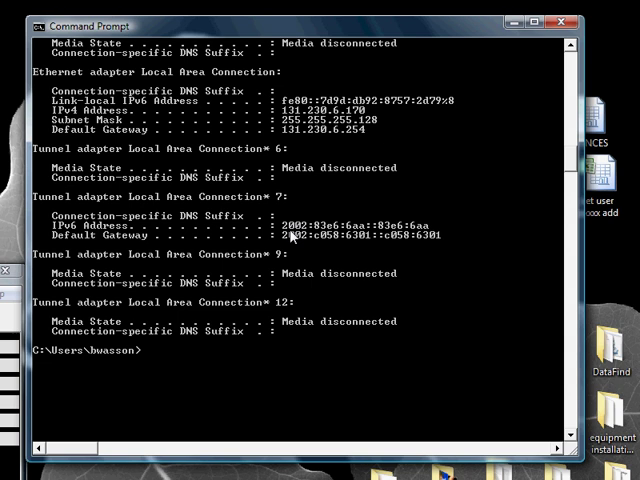
- Ping google.com, getting four replies with 0% packet loss and about 34 ms average
{"action": "type", "text": "ping google.com"}
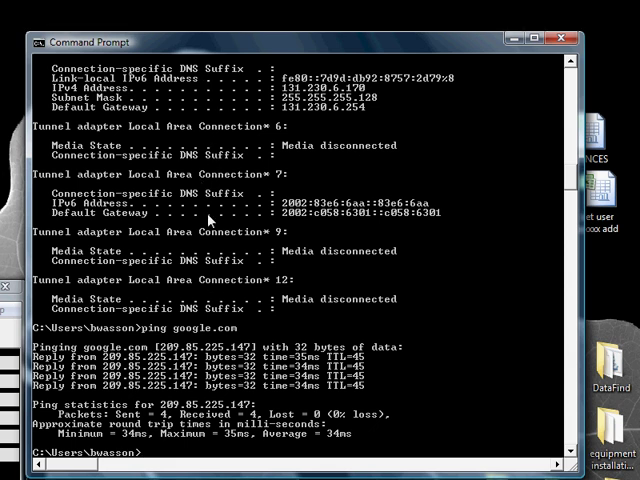
{"action": "type", "text": "ipconfi"}
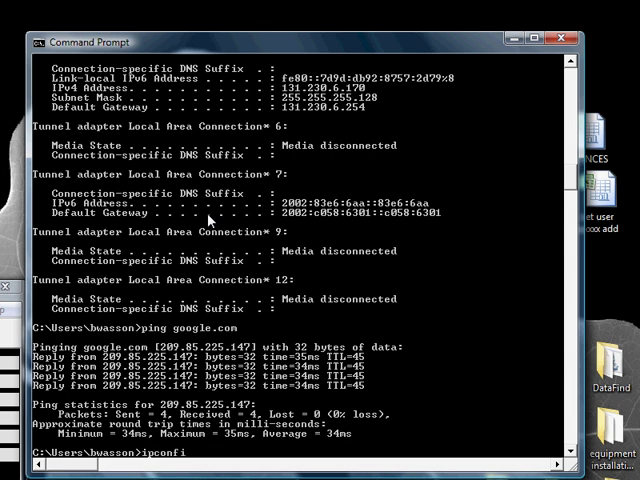
- Run ipconfig /all and scroll through host name, physical addresses, DHCP status, DNS servers and tunnel adapters
{"action": "type", "text": "g"}
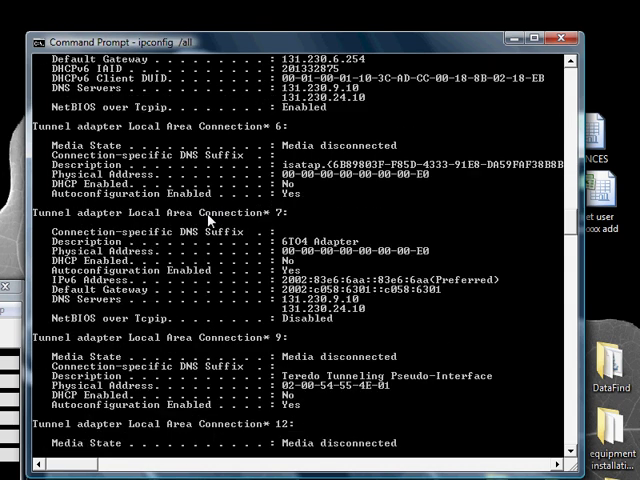
{"action": "scroll", "scroll_direction": "down", "scroll_amount": 3}
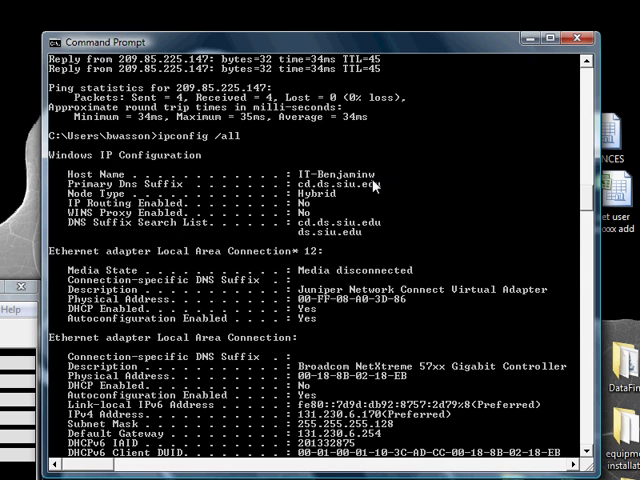
{"action": "mouse_move", "coordinate": [378, 184]}
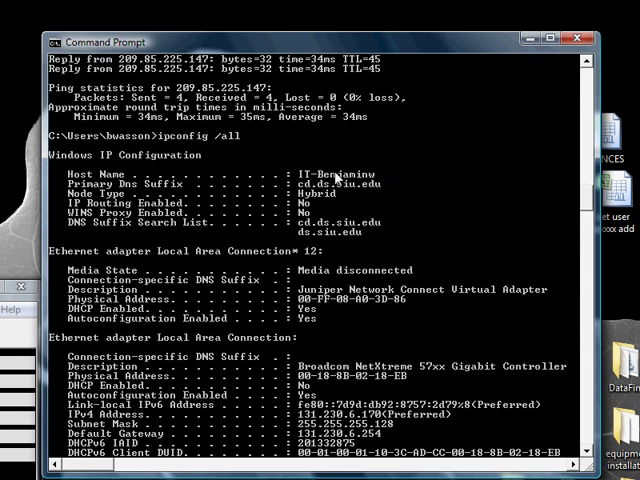
{"action": "mouse_move", "coordinate": [336, 176]}
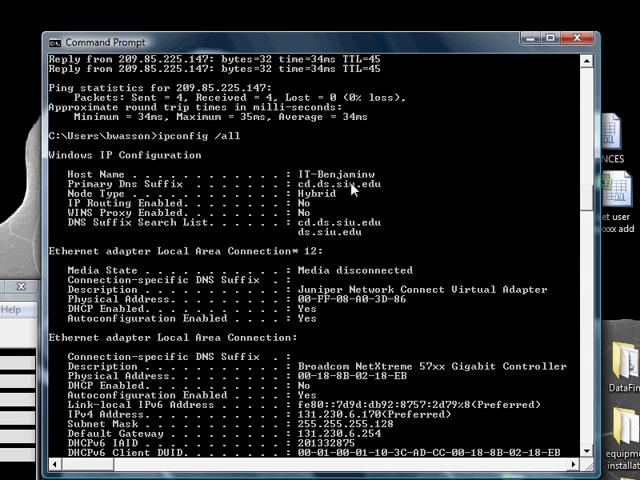
{"action": "mouse_move", "coordinate": [288, 218]}
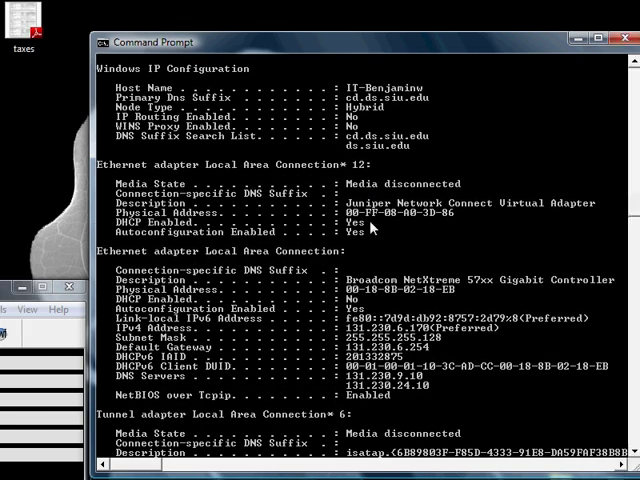
{"action": "scroll", "scroll_direction": "down", "scroll_amount": 3}
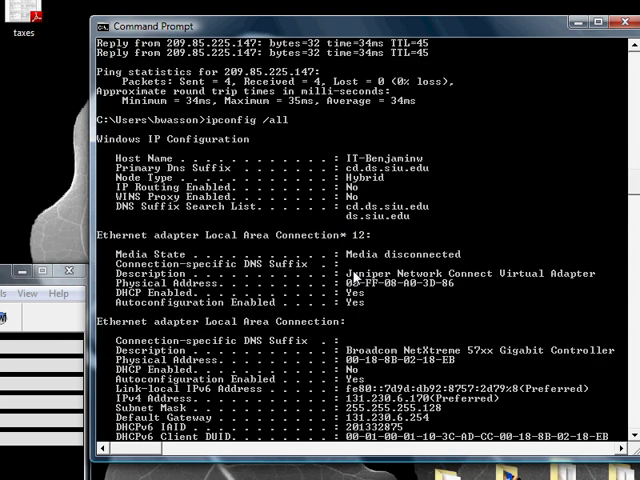
{"action": "scroll", "scroll_direction": "down", "scroll_amount": 3}
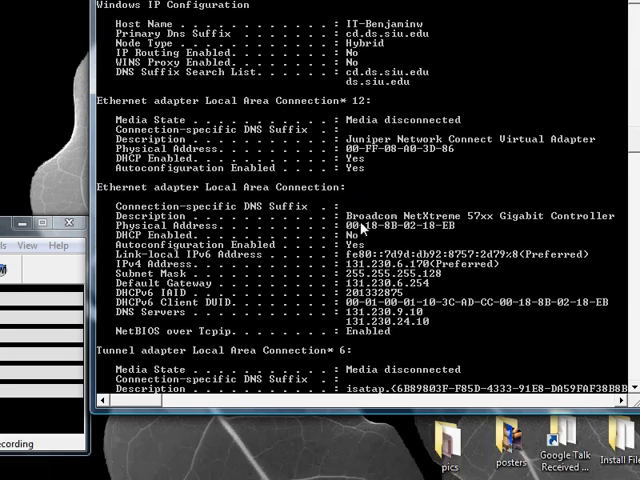
{"action": "scroll", "scroll_direction": "down", "scroll_amount": 3}
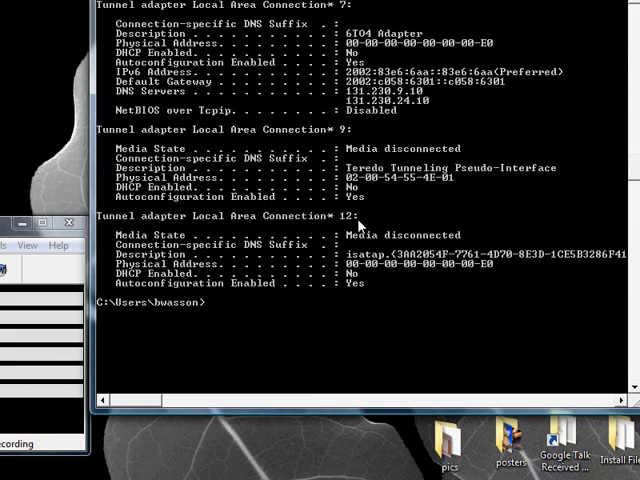
{"action": "scroll", "scroll_direction": "up", "scroll_amount": 3}
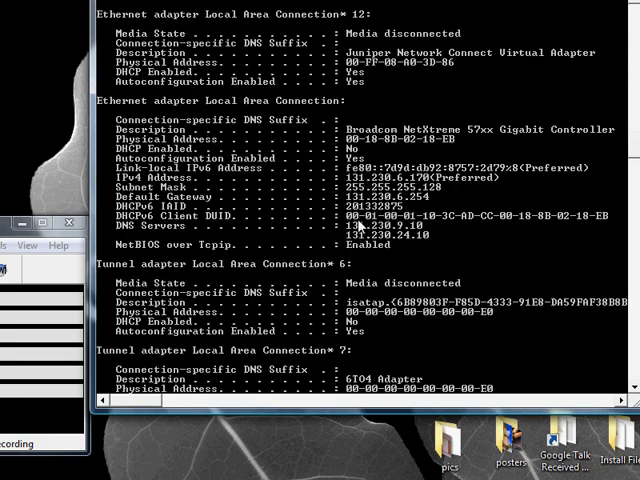